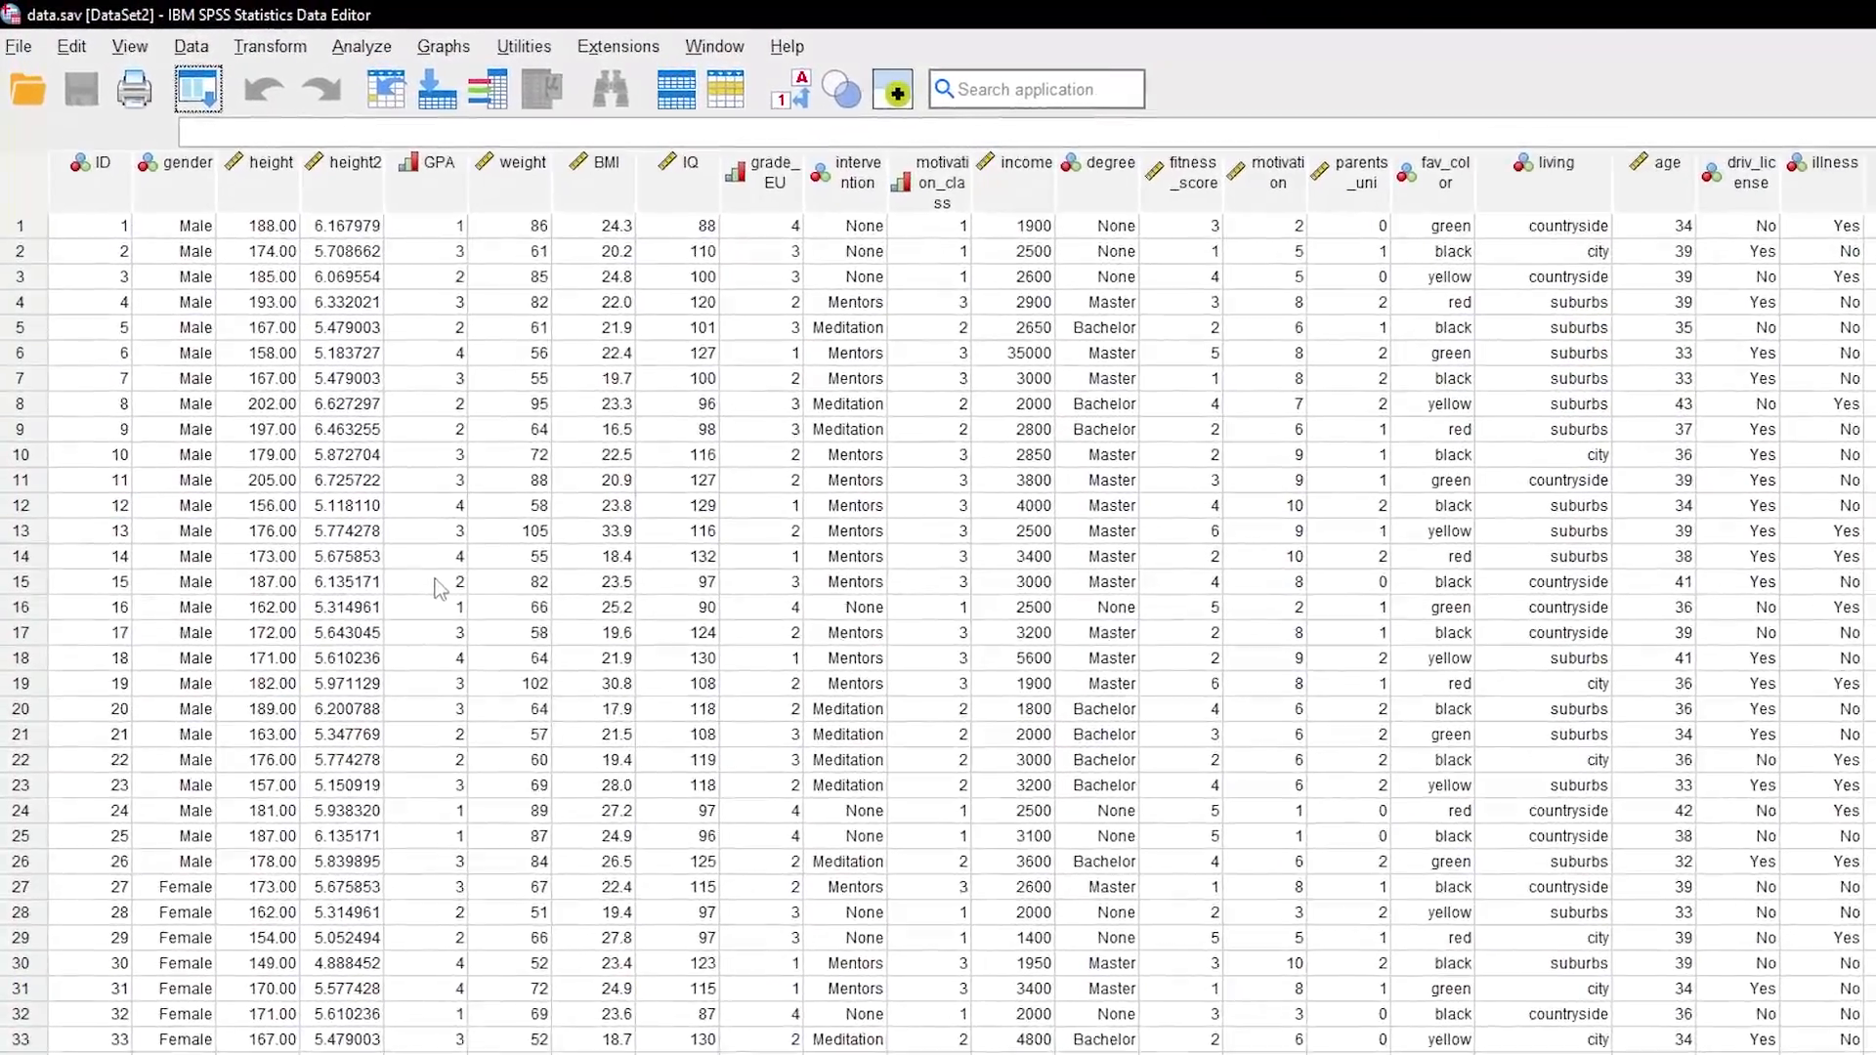
Explore GPA with intervention as the grouping factor to get per-group descriptives.
left_click(360, 44)
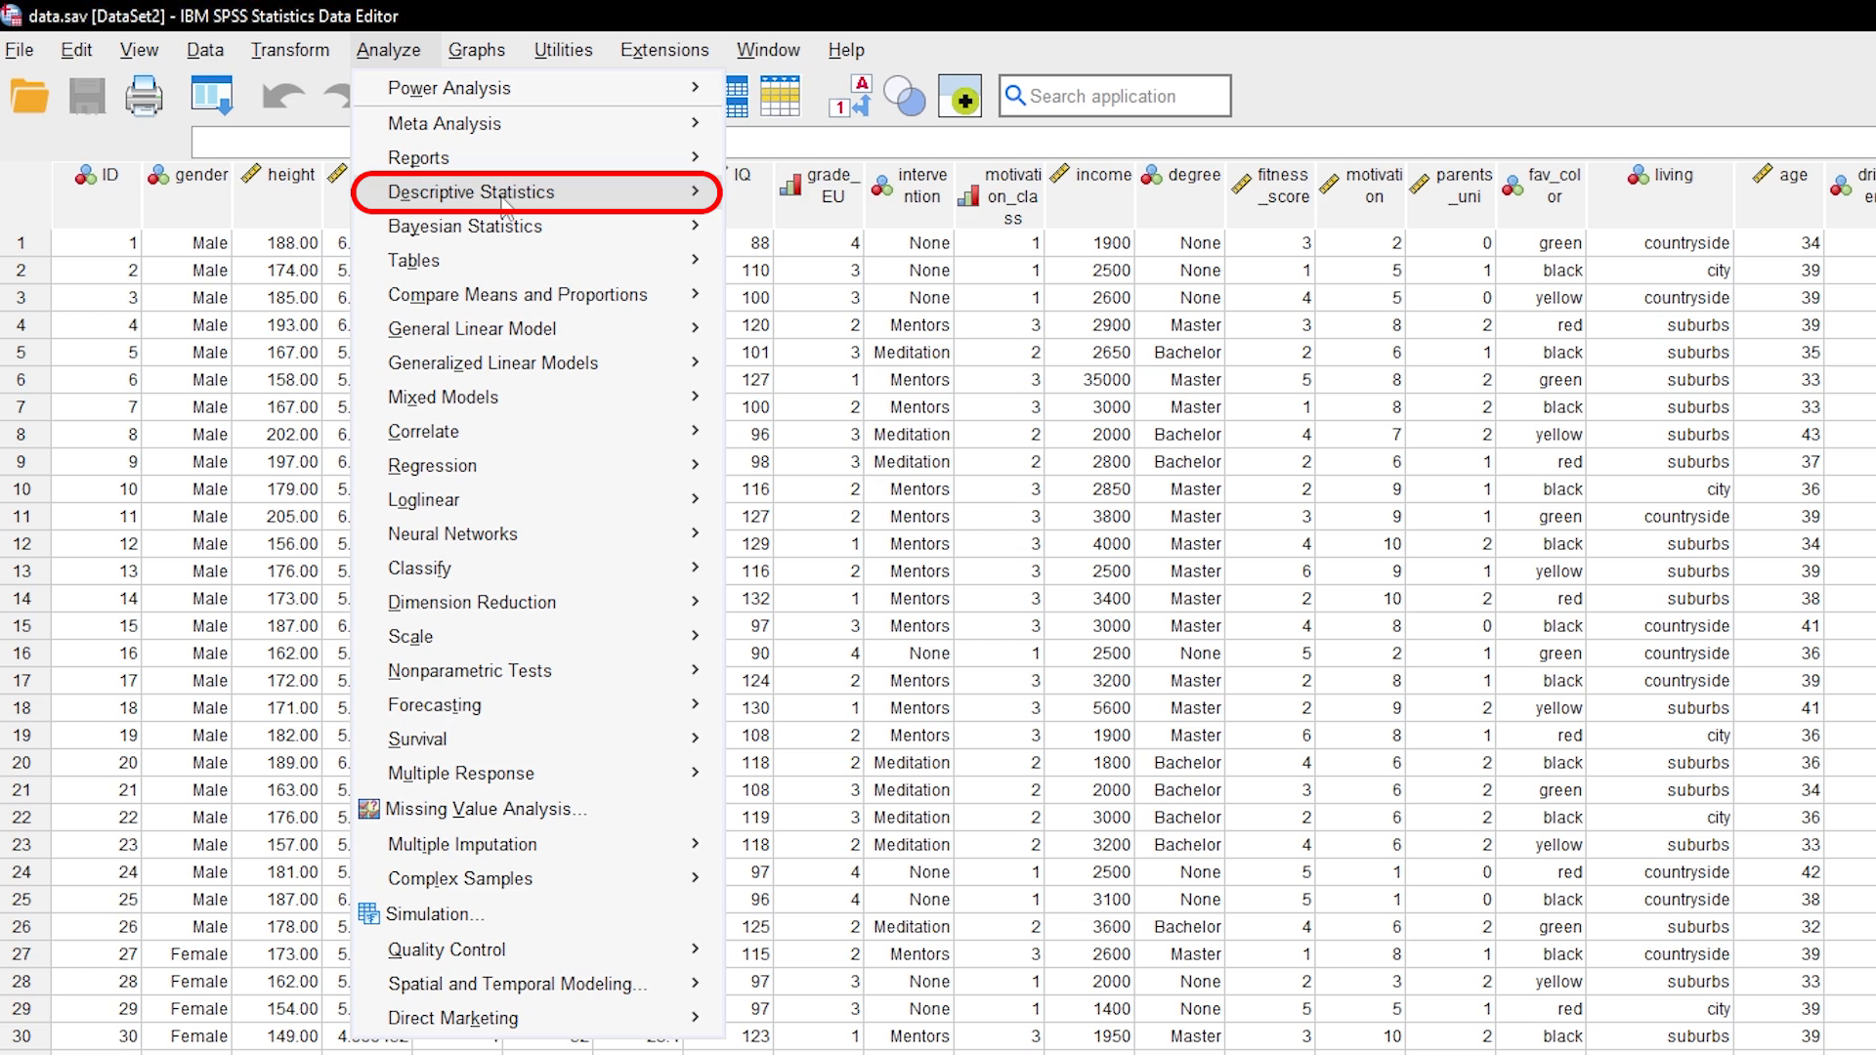
left_click(471, 192)
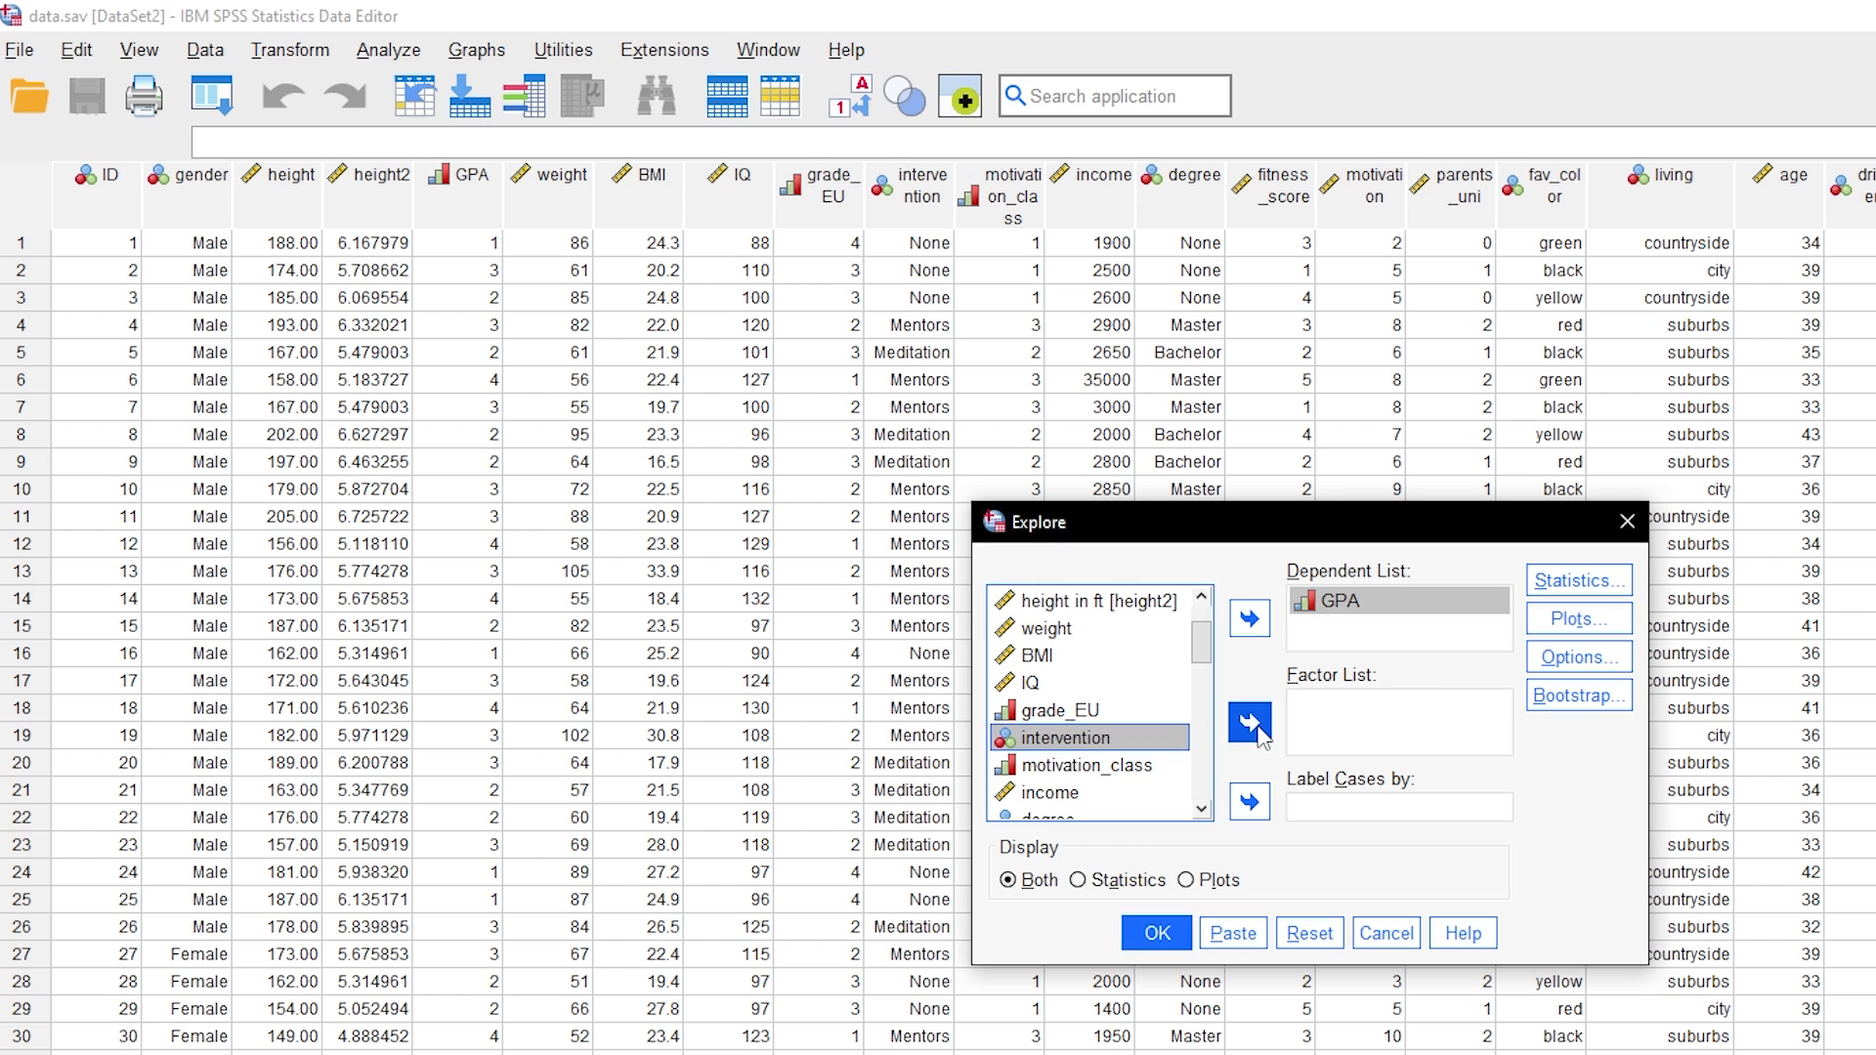
left_click(1155, 932)
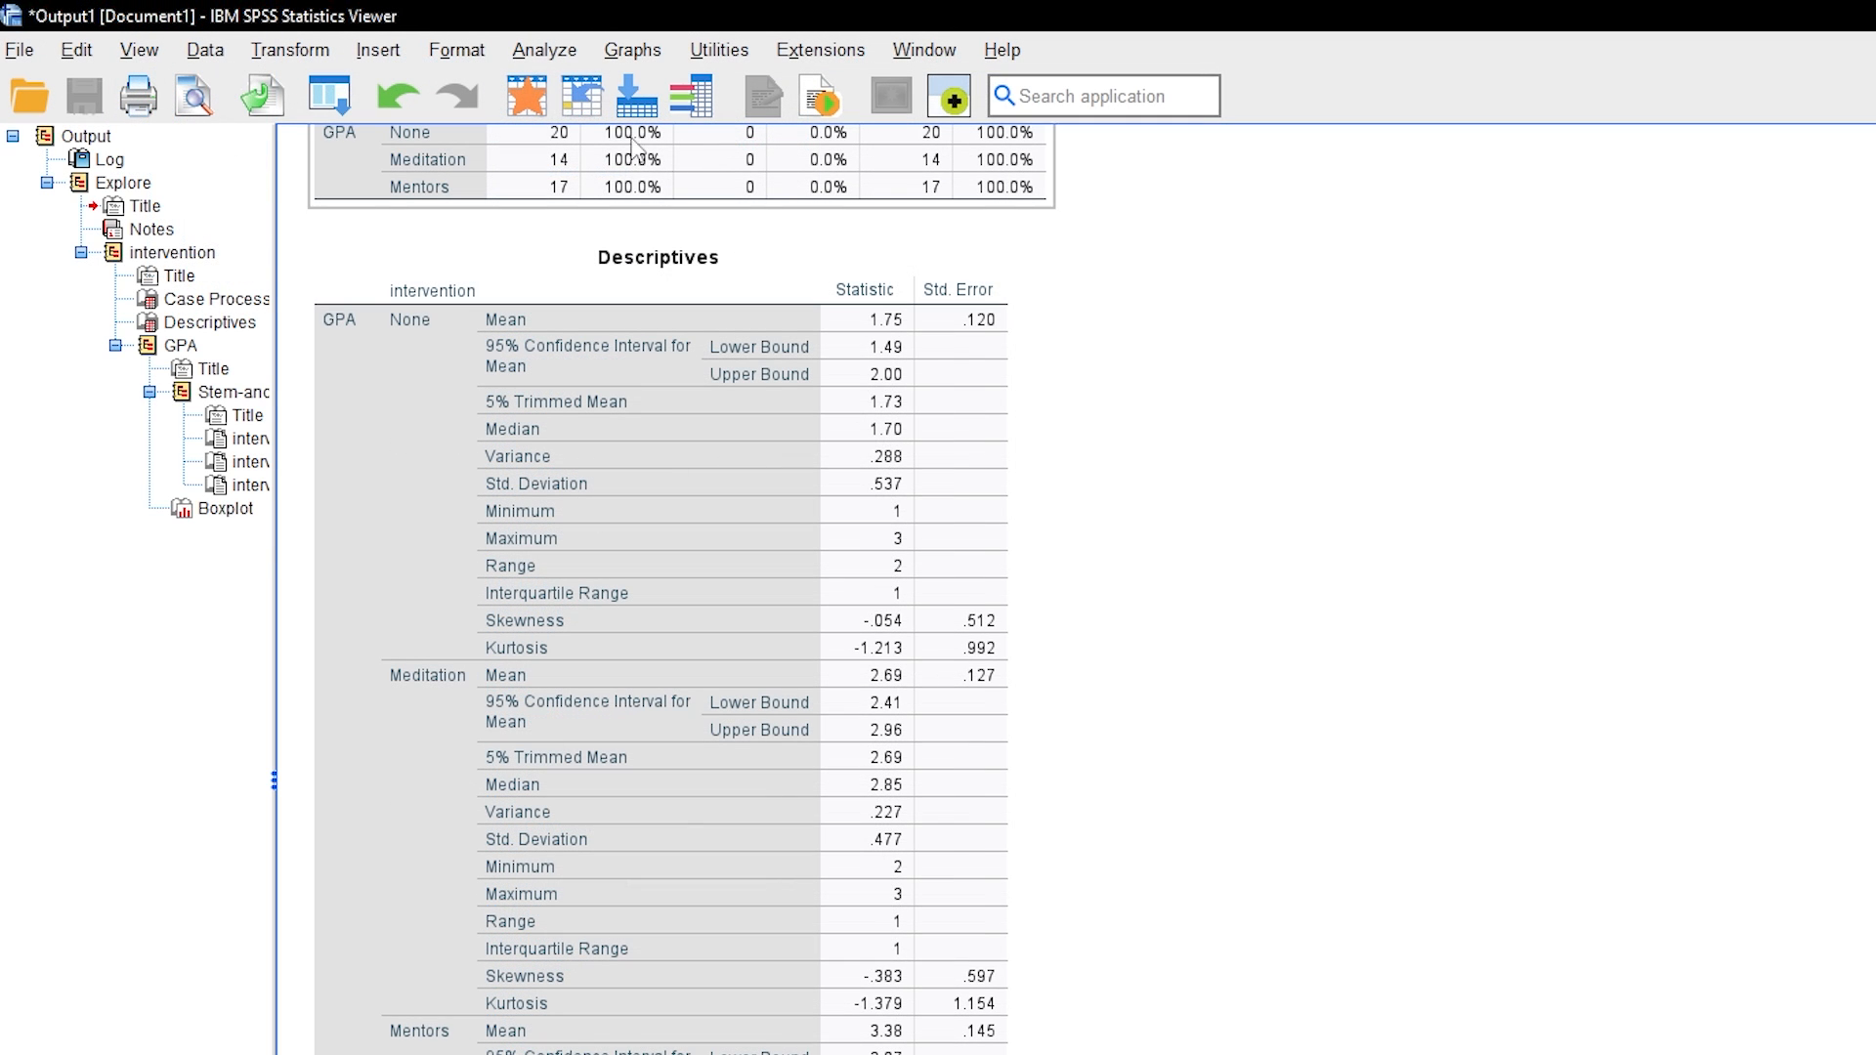
Start a nonparametric test for two or more independent samples from the Analyze menu.
left_click(541, 49)
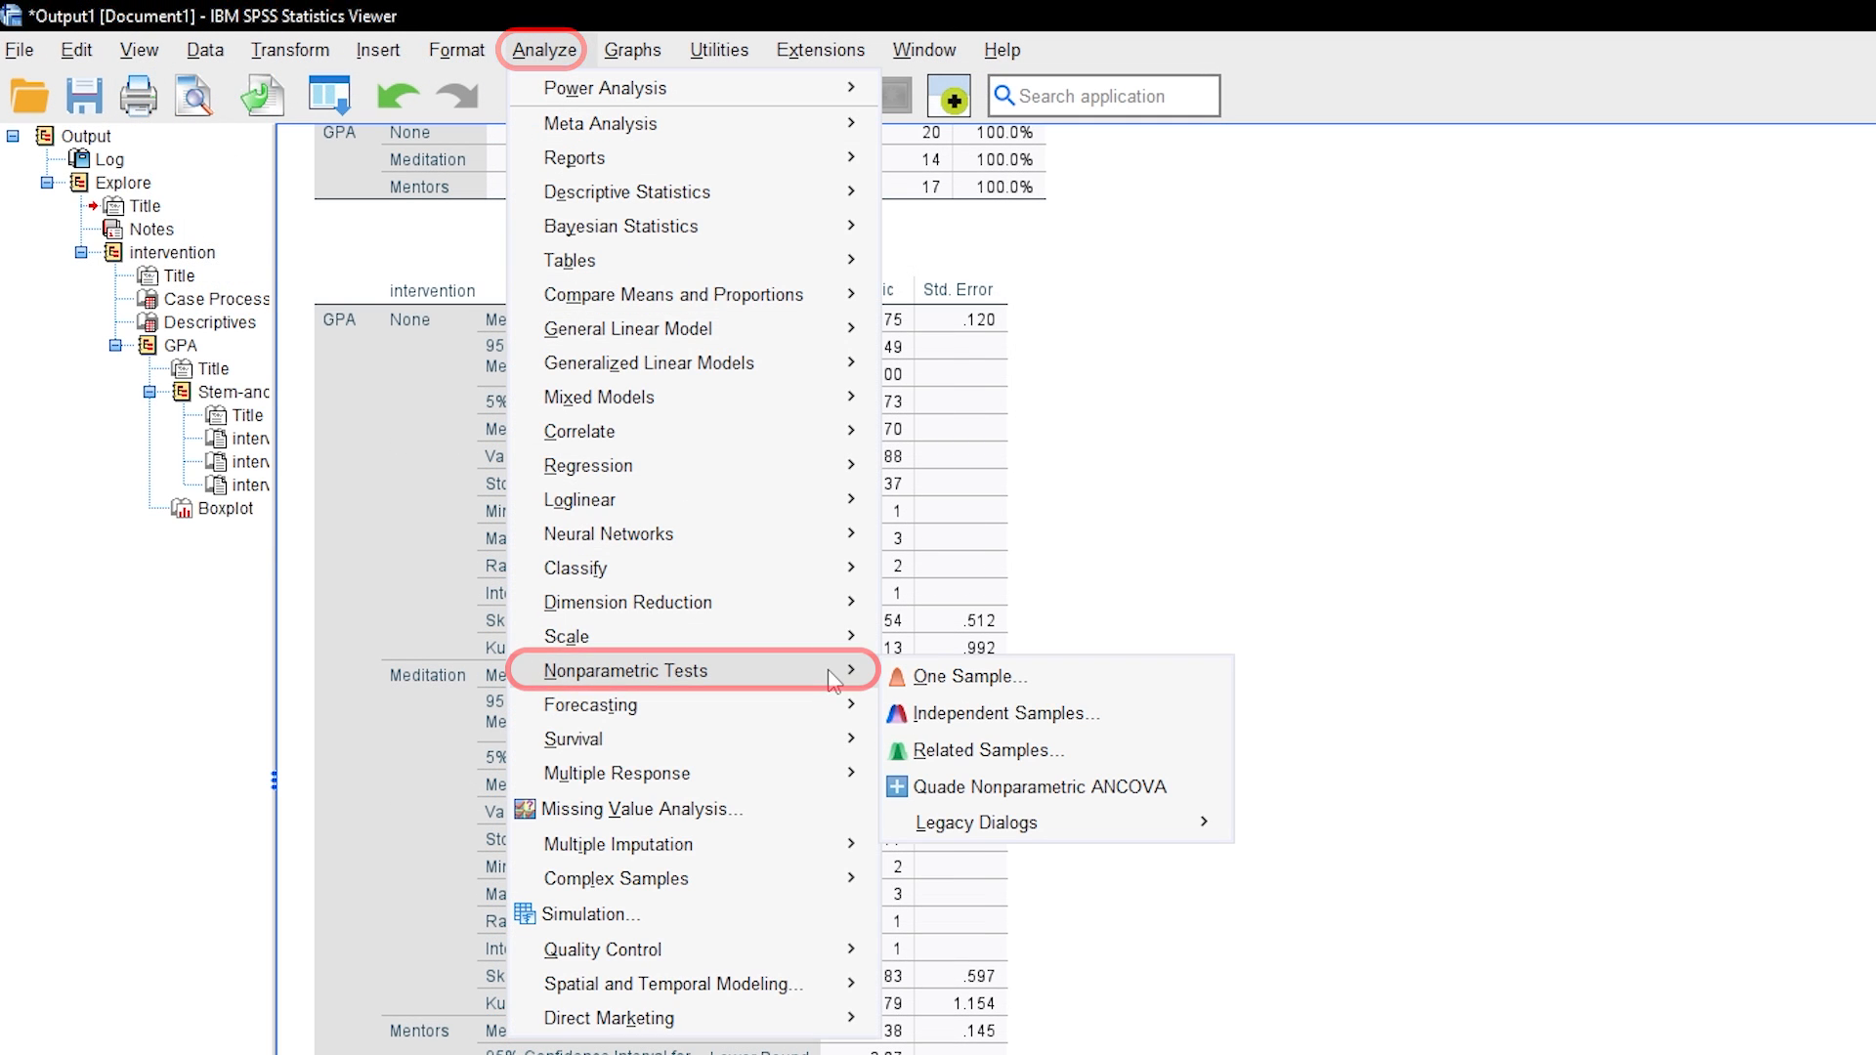
mouse_move(1004, 713)
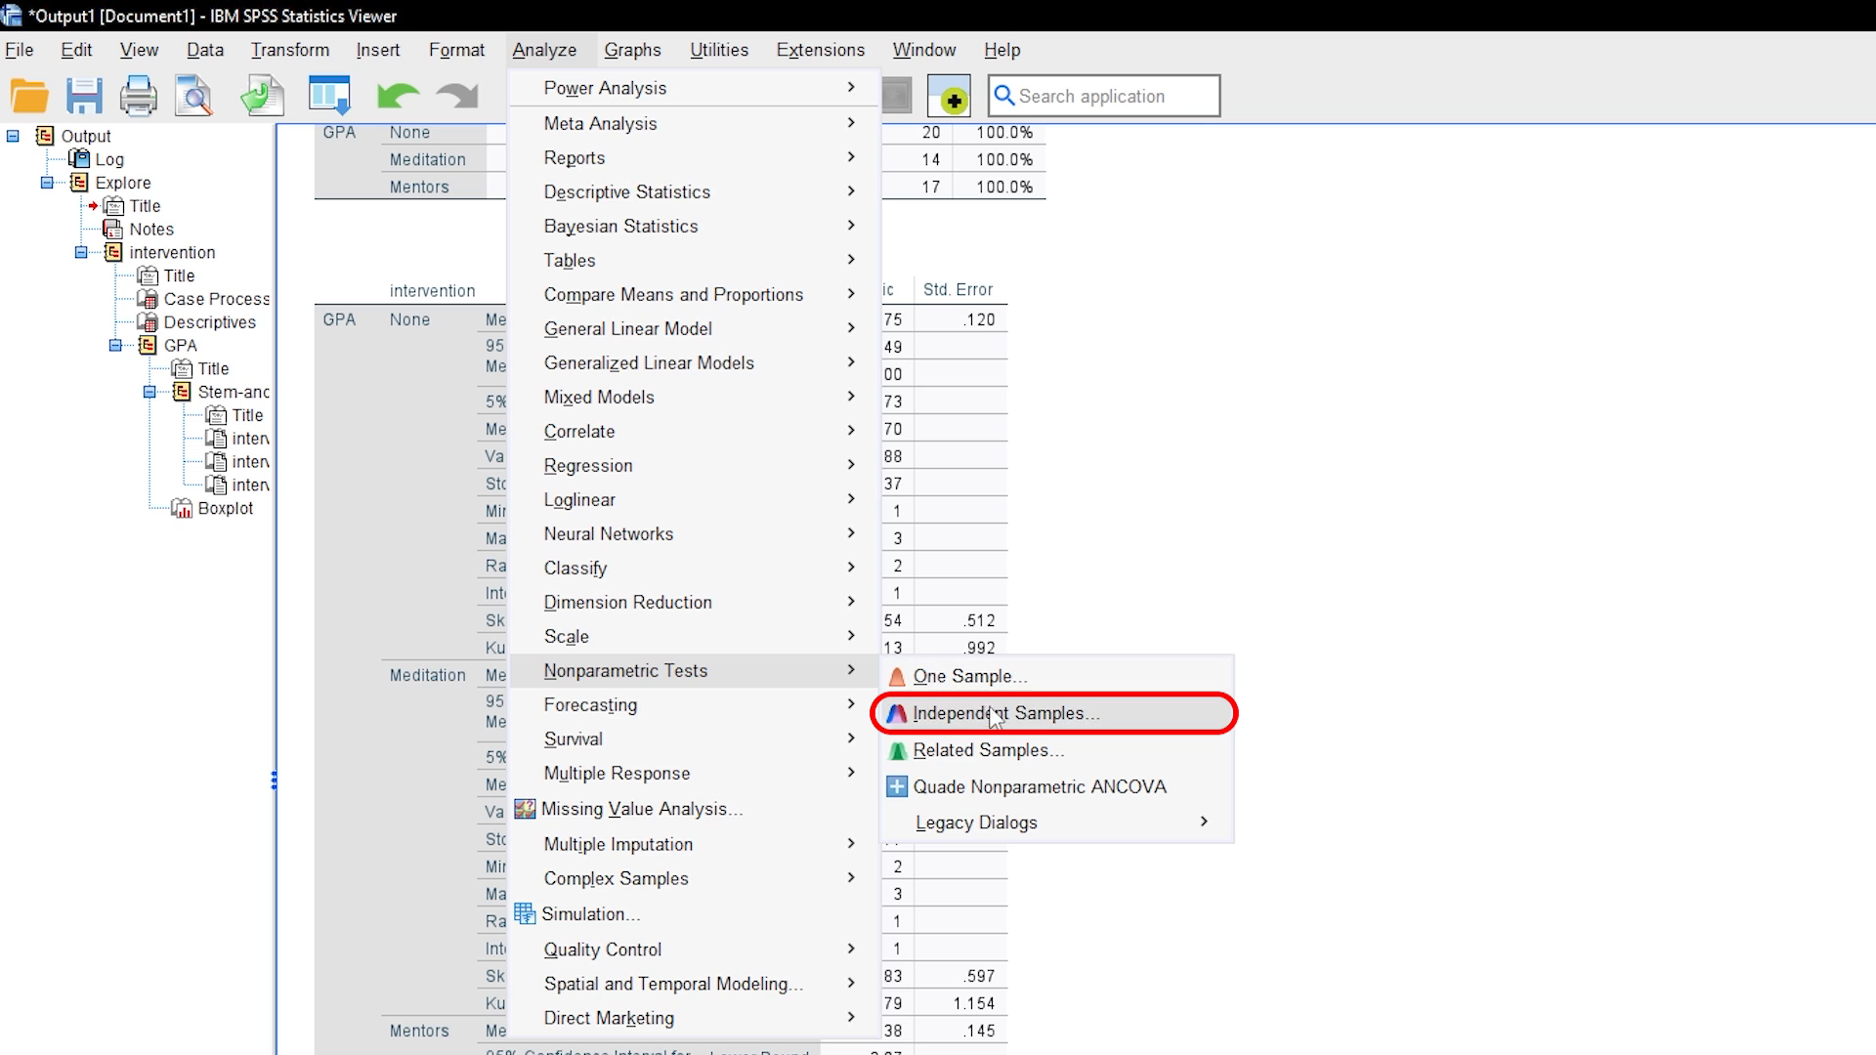
left_click(1002, 713)
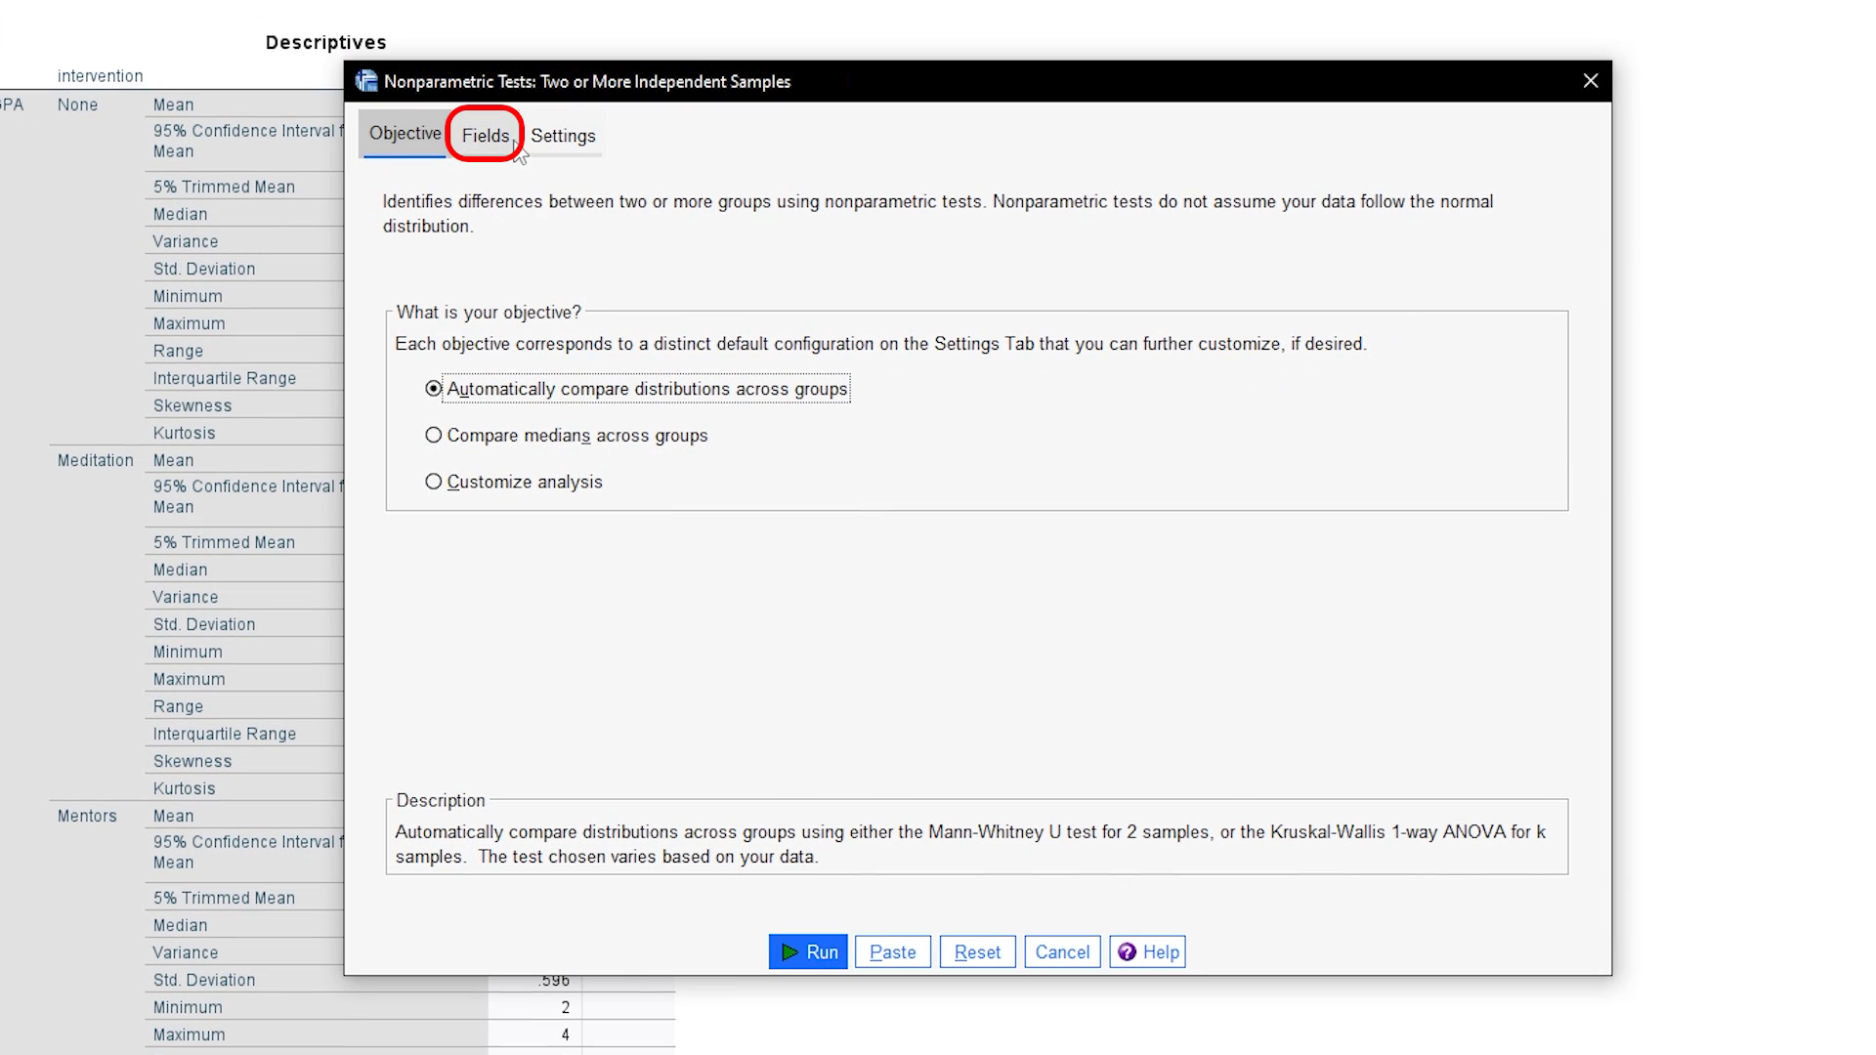
Use custom field assignments with GPA as test field and intervention as Groups.
left_click(485, 134)
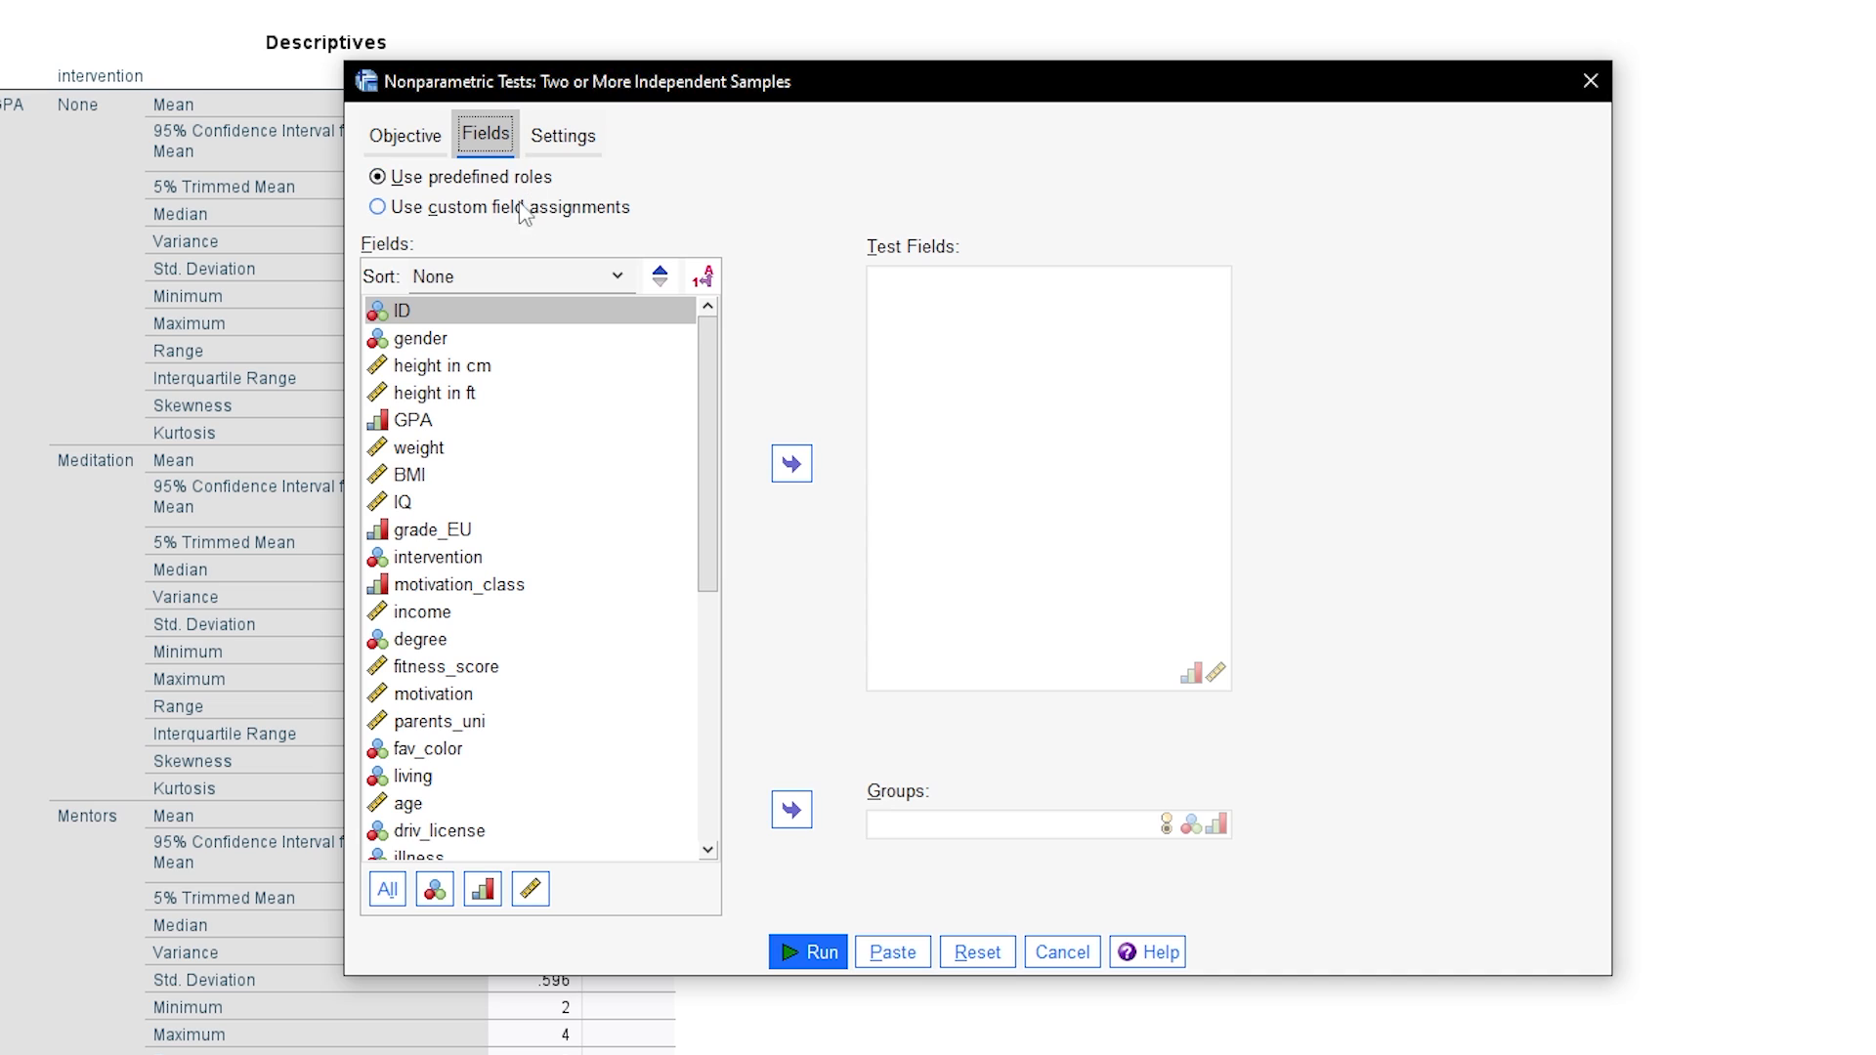
left_click(413, 418)
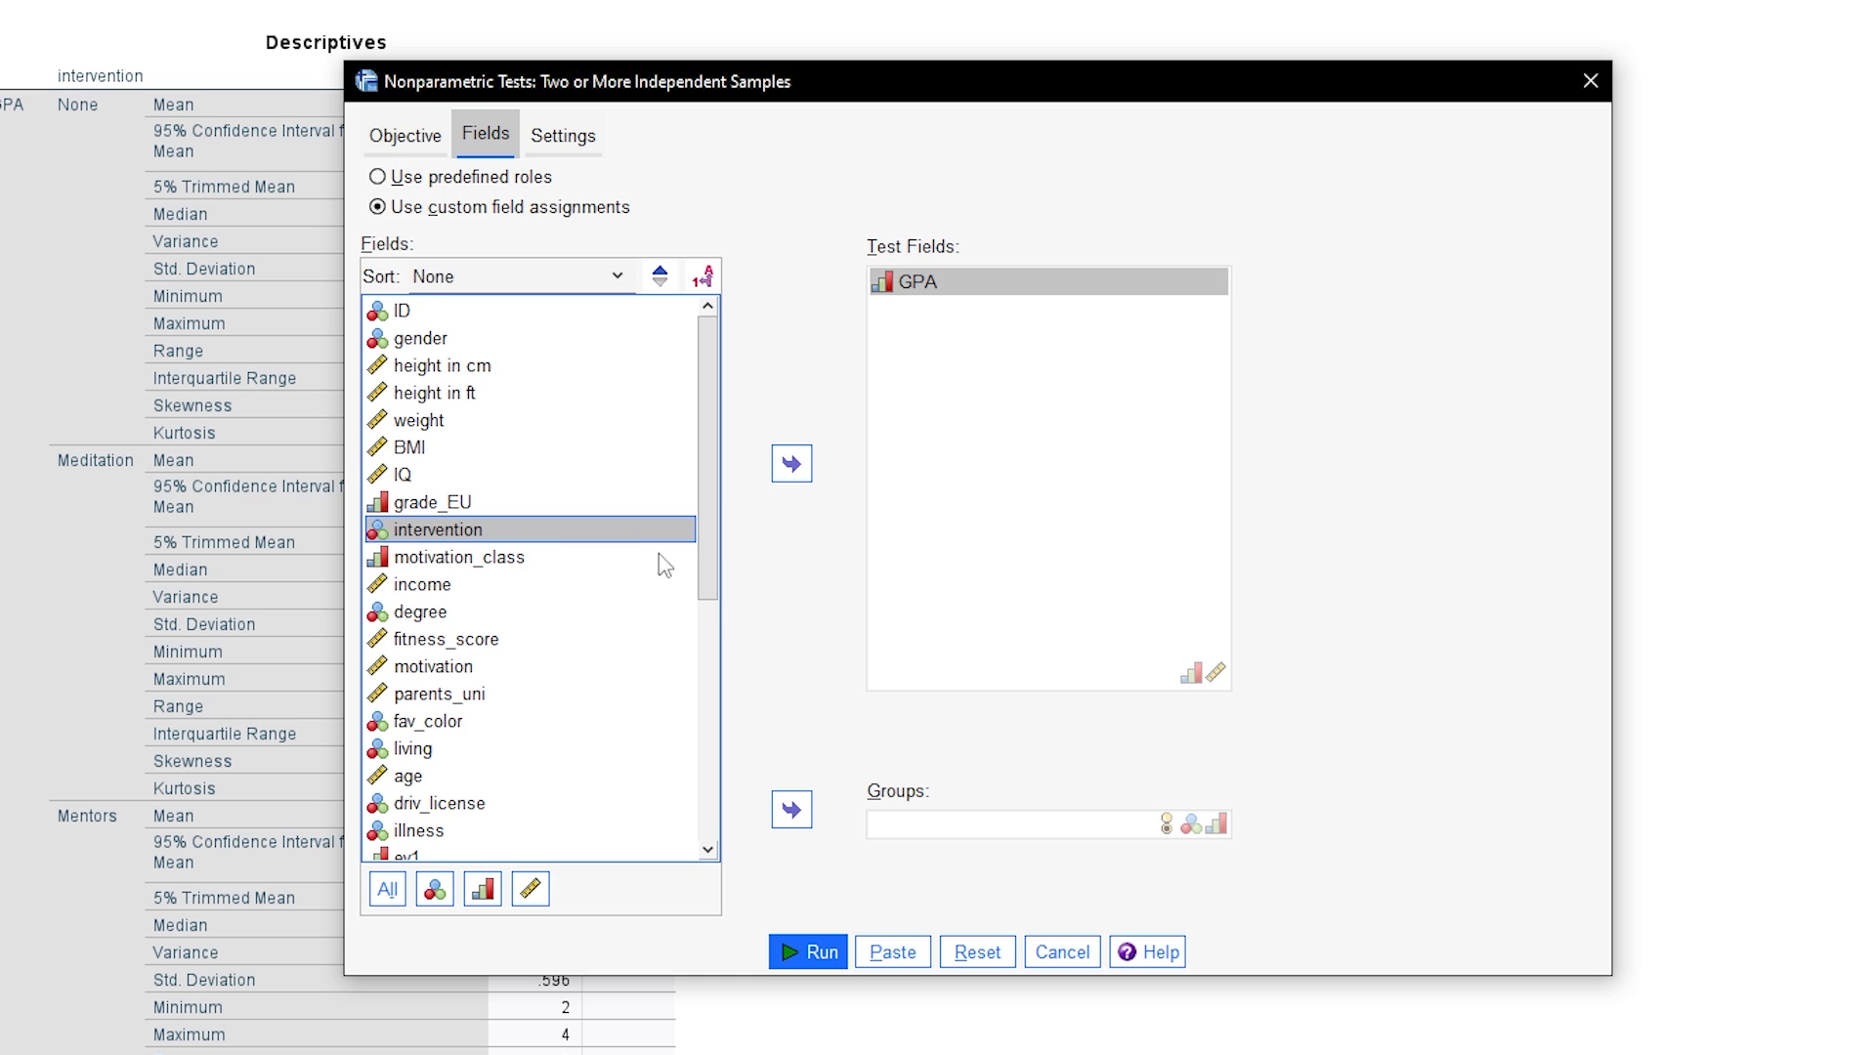
left_click(792, 809)
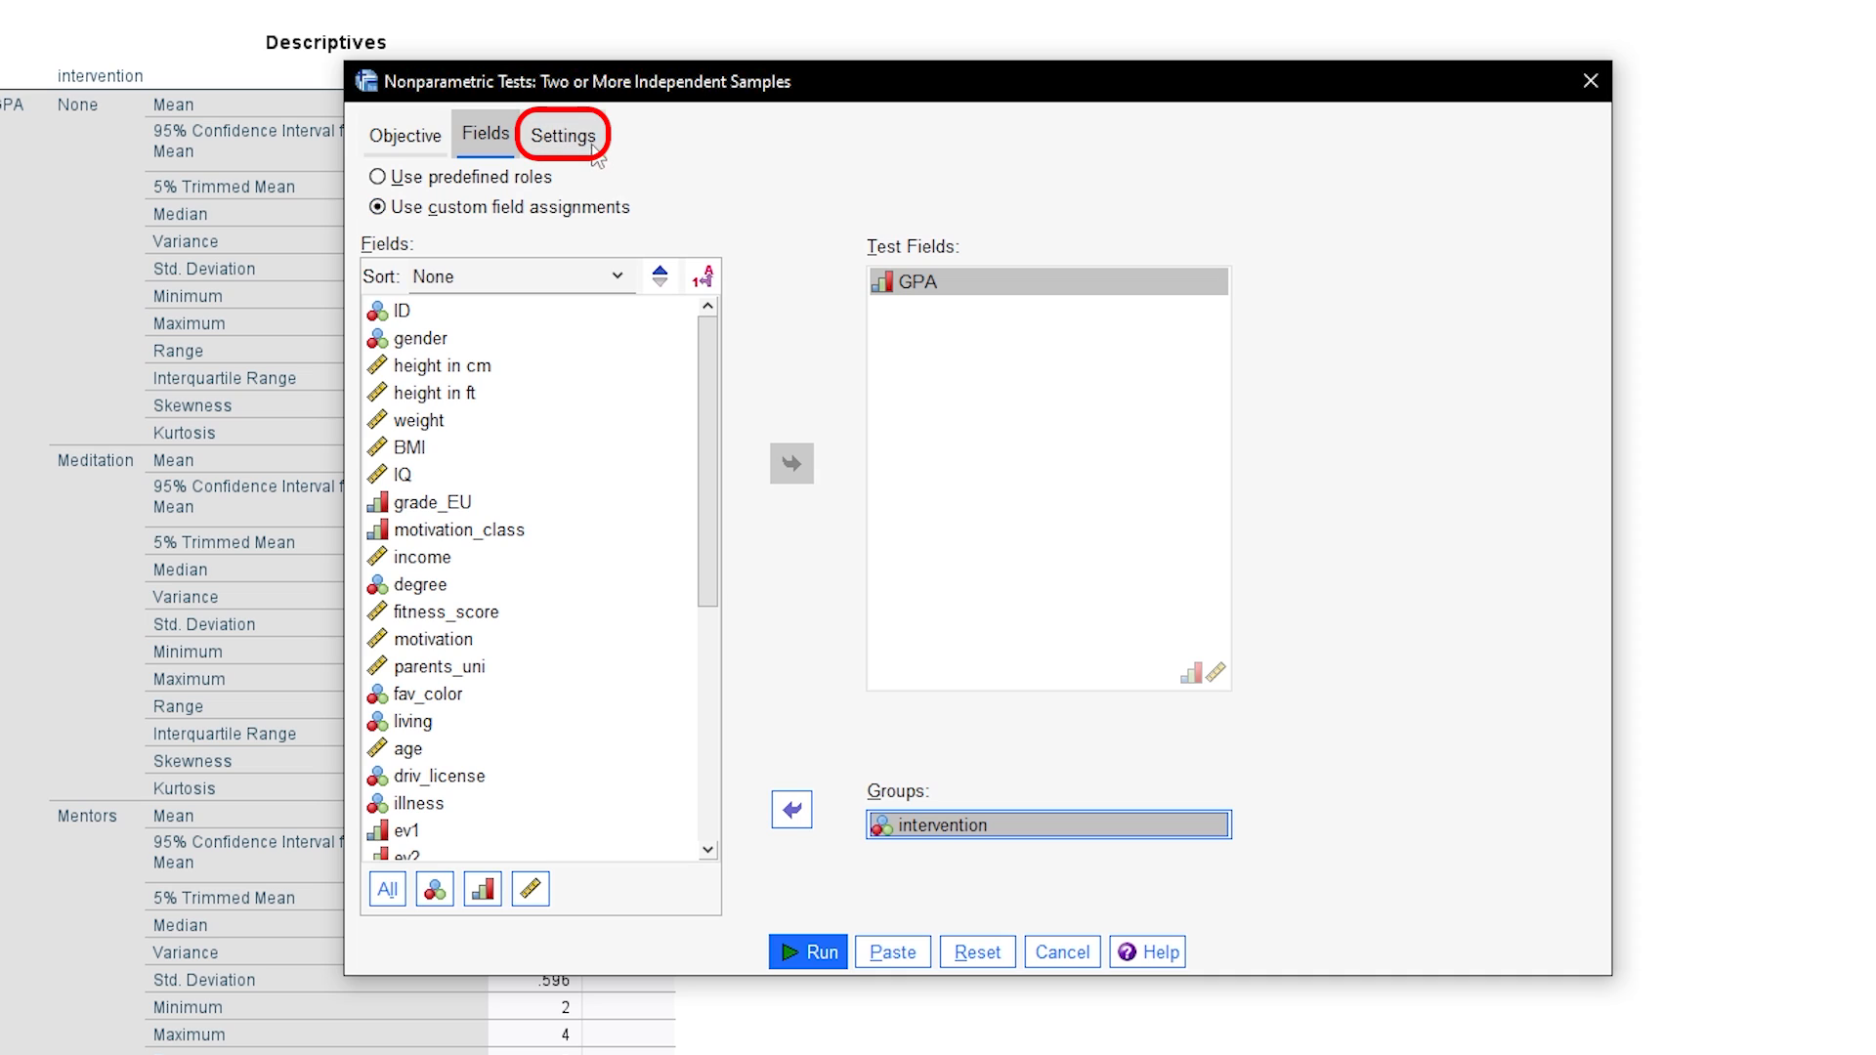
Customize tests to include Kruskal-Wallis 1-way ANOVA and review the 0.05 significance options.
left_click(561, 135)
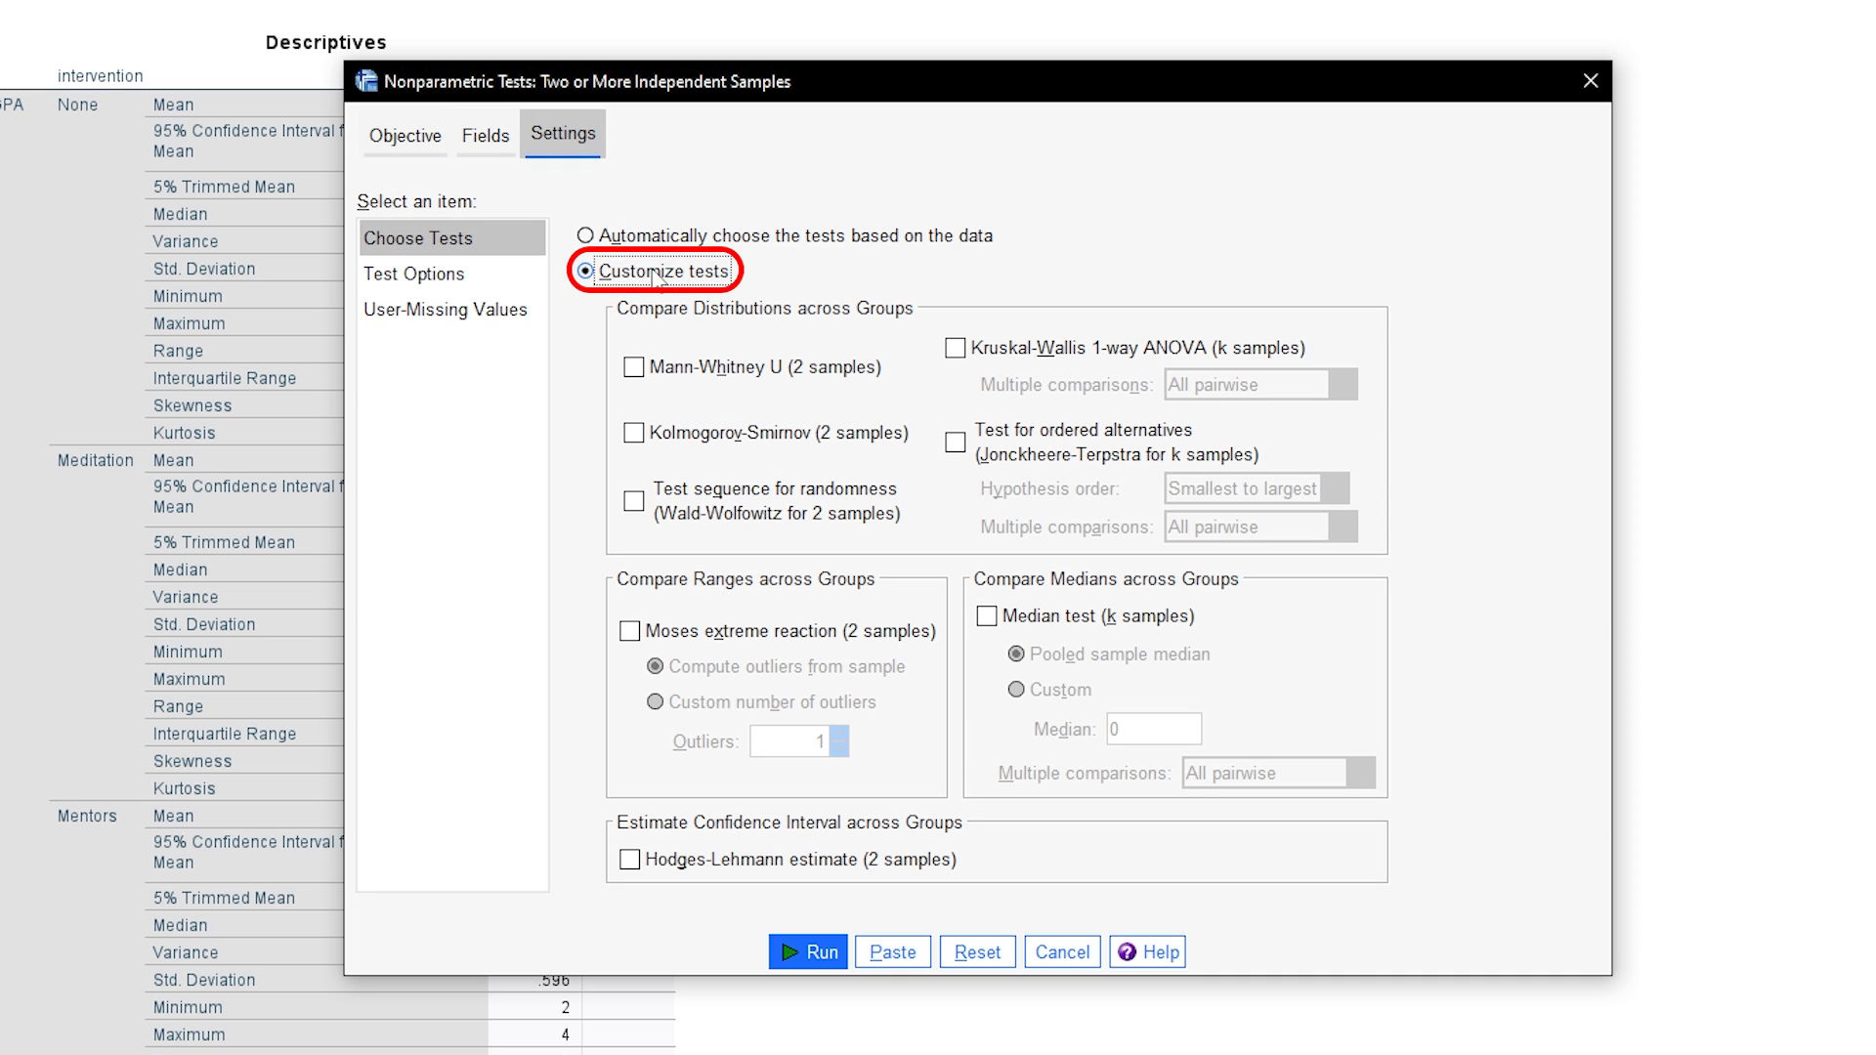
left_click(953, 348)
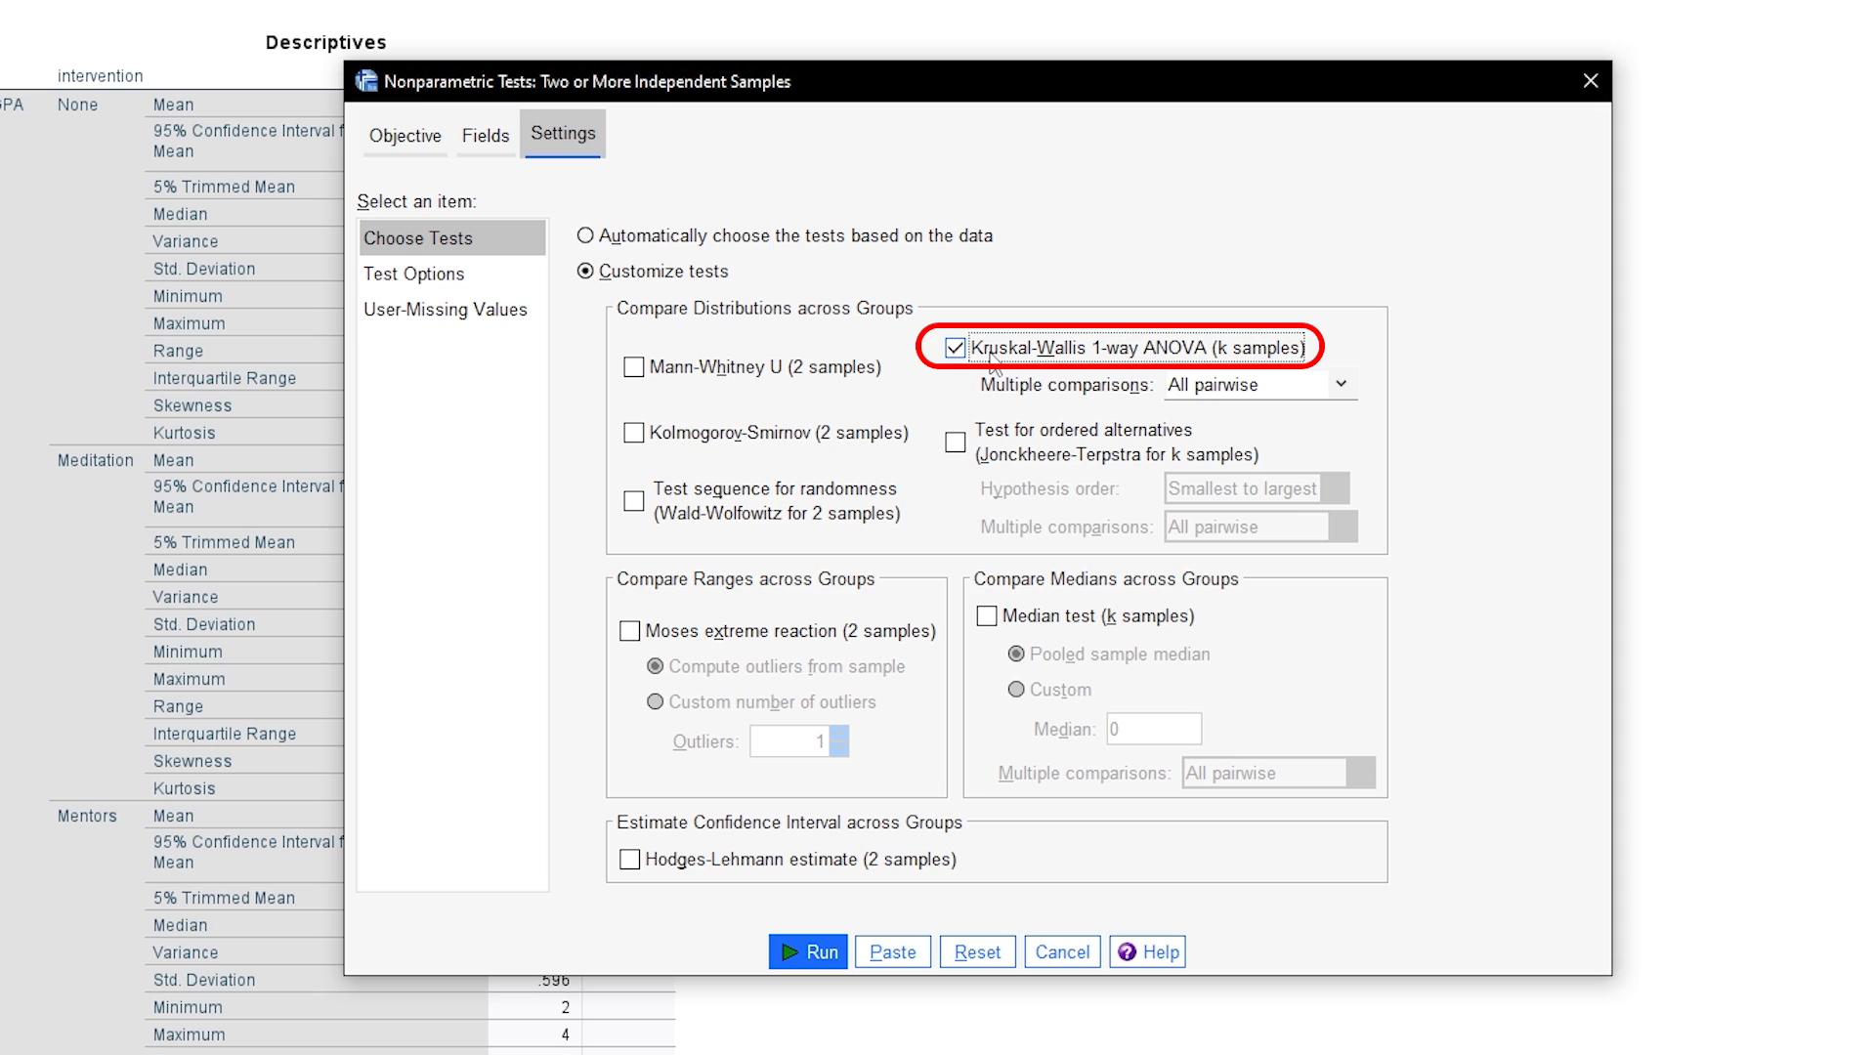
left_click(1341, 385)
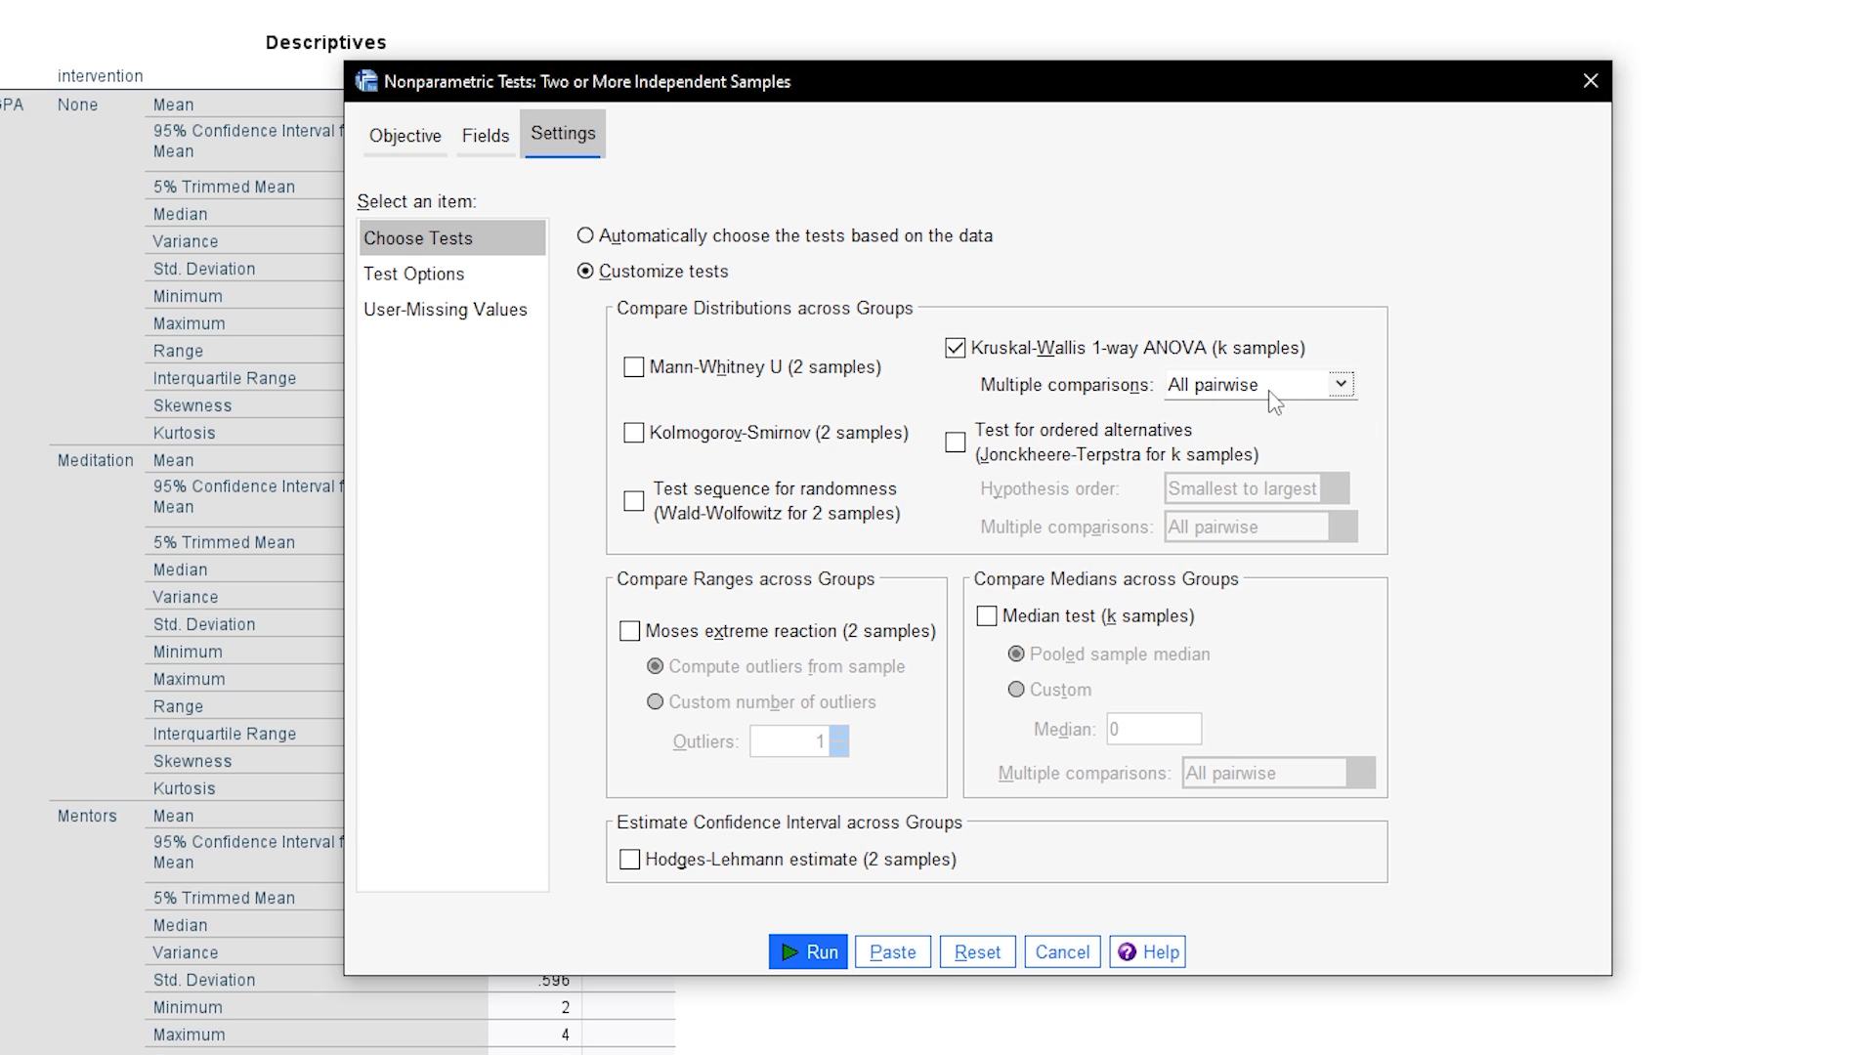
left_click(414, 274)
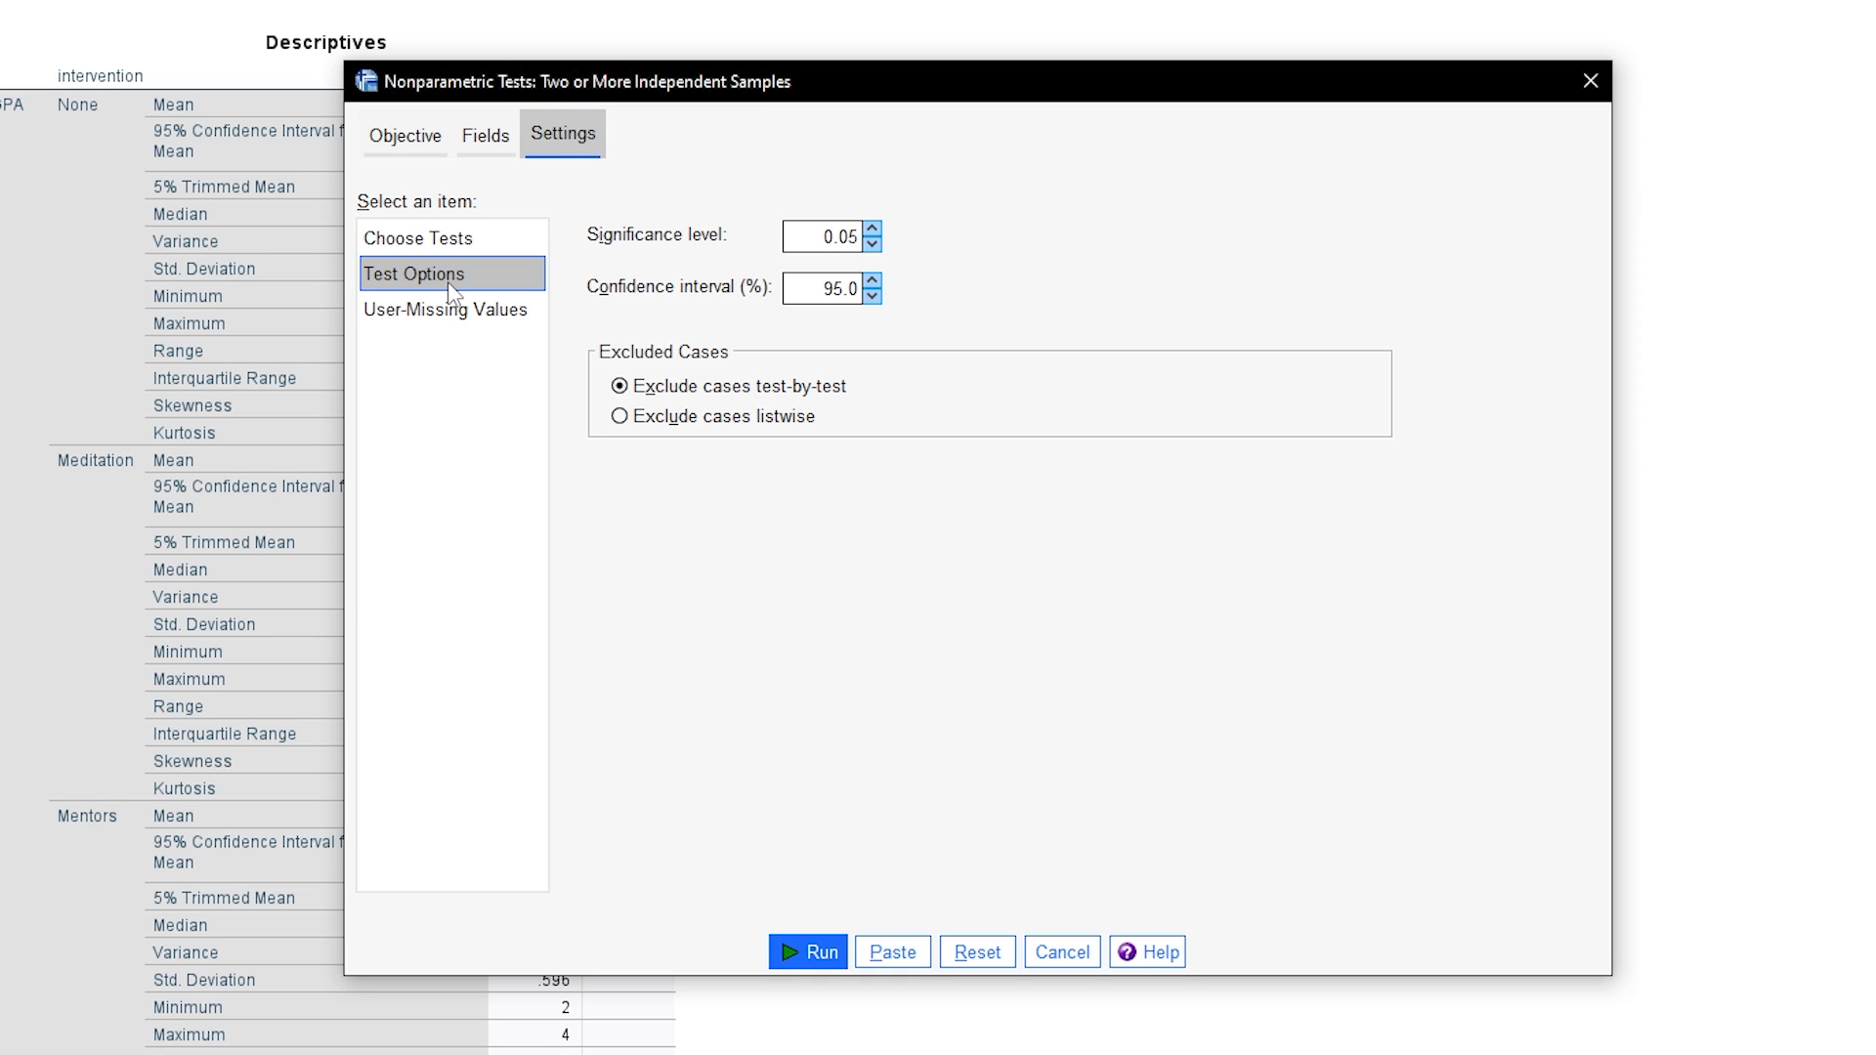
mouse_move(462, 238)
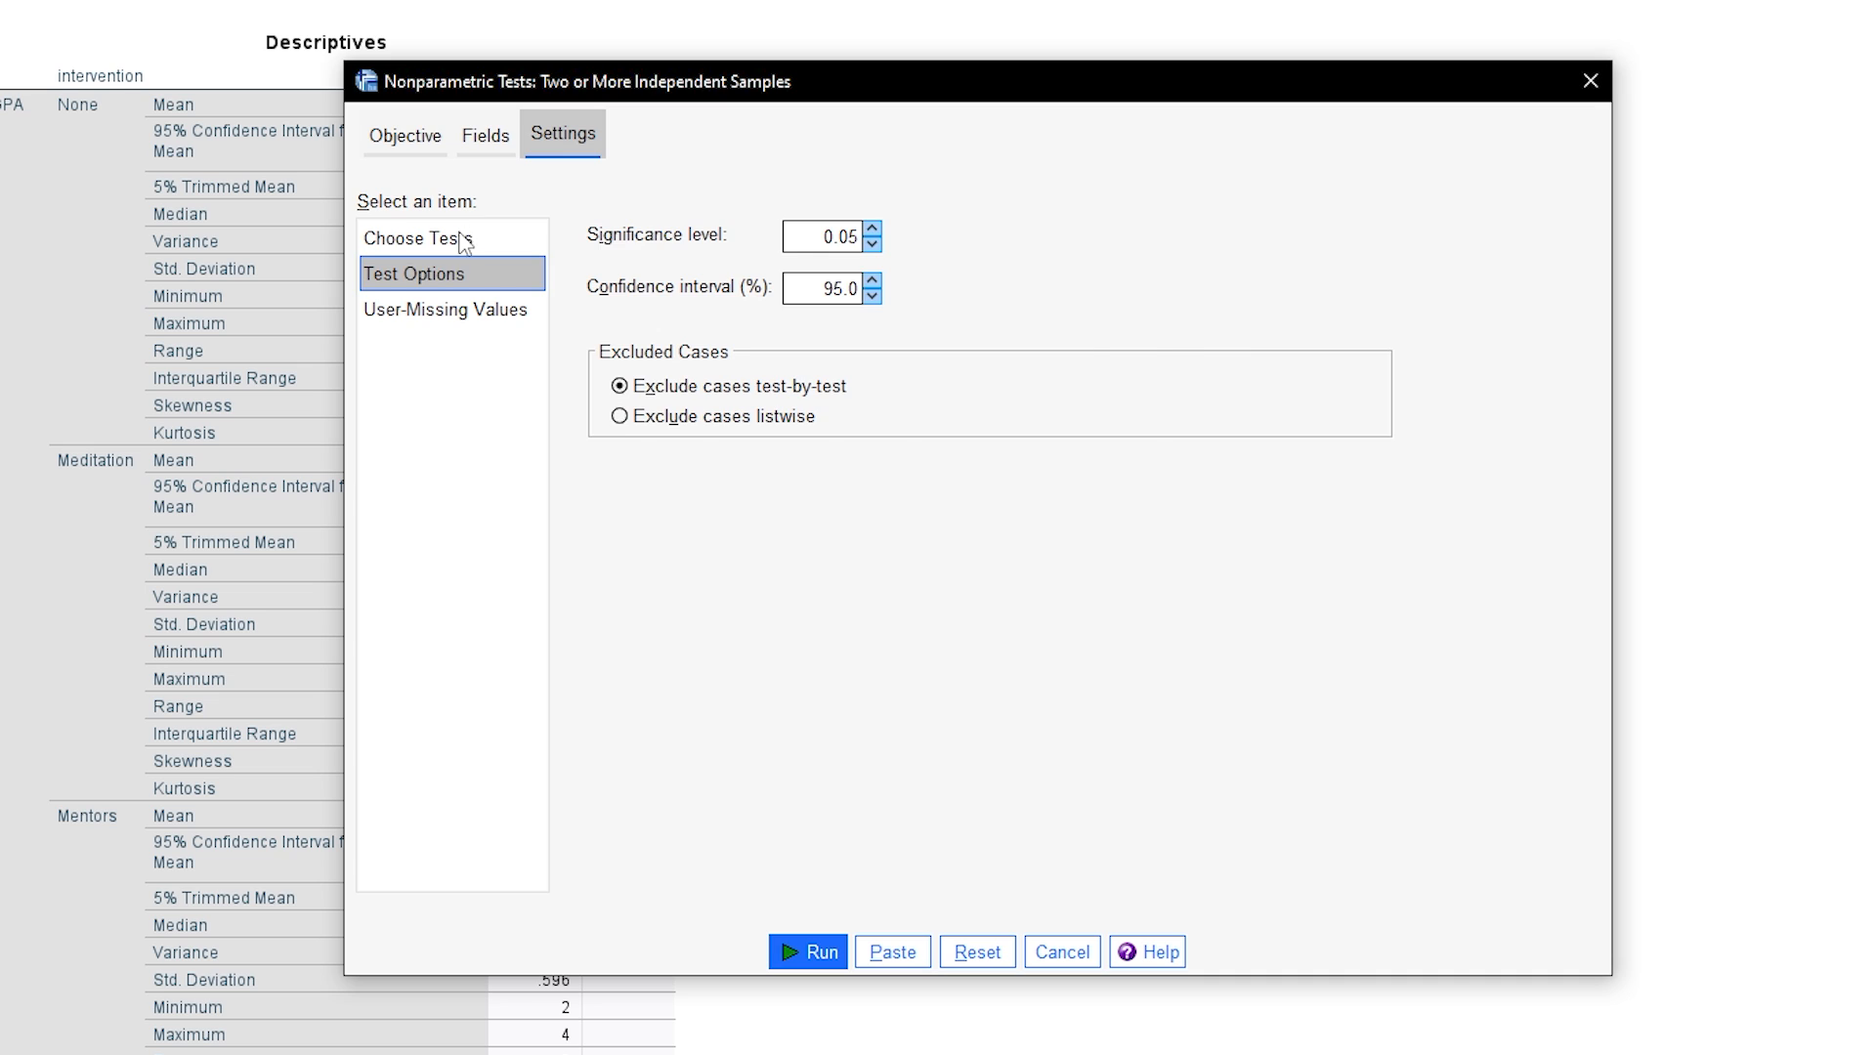
Run the Kruskal-Wallis test and view the Hypothesis Test Summary in the Viewer.
left_click(418, 236)
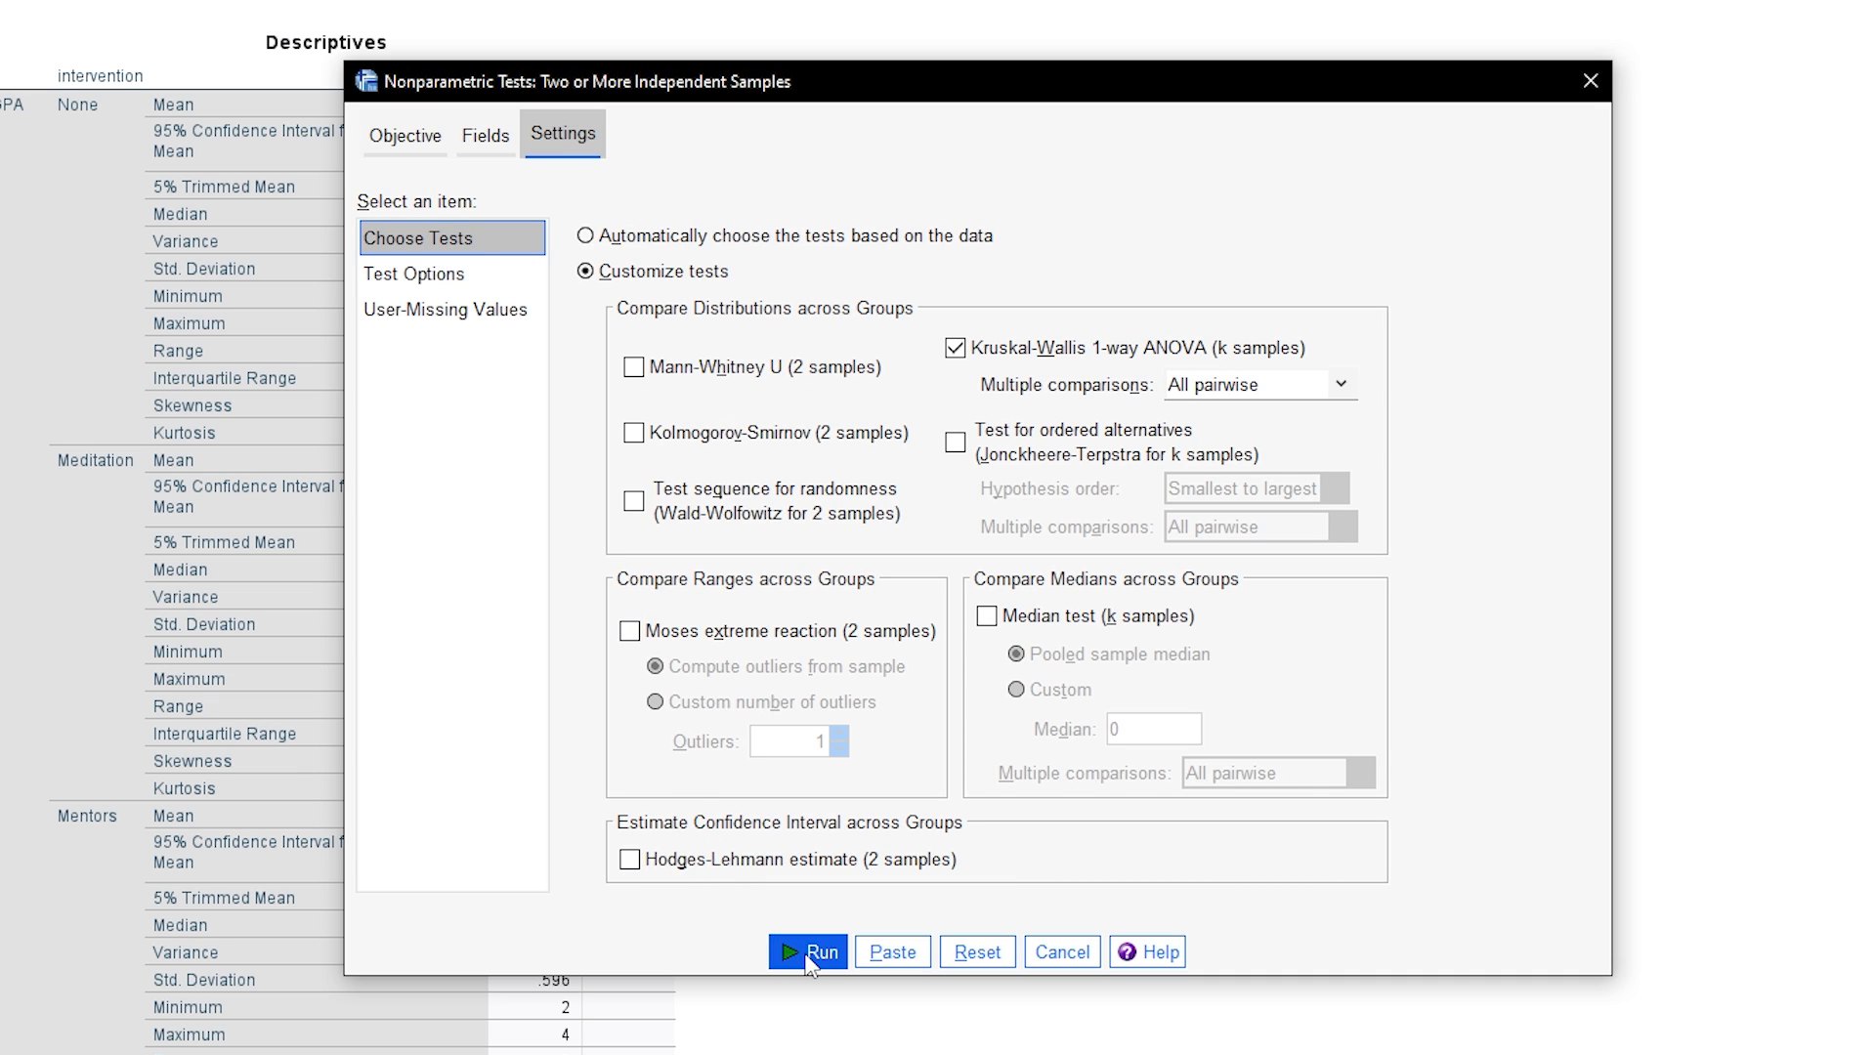
left_click(819, 952)
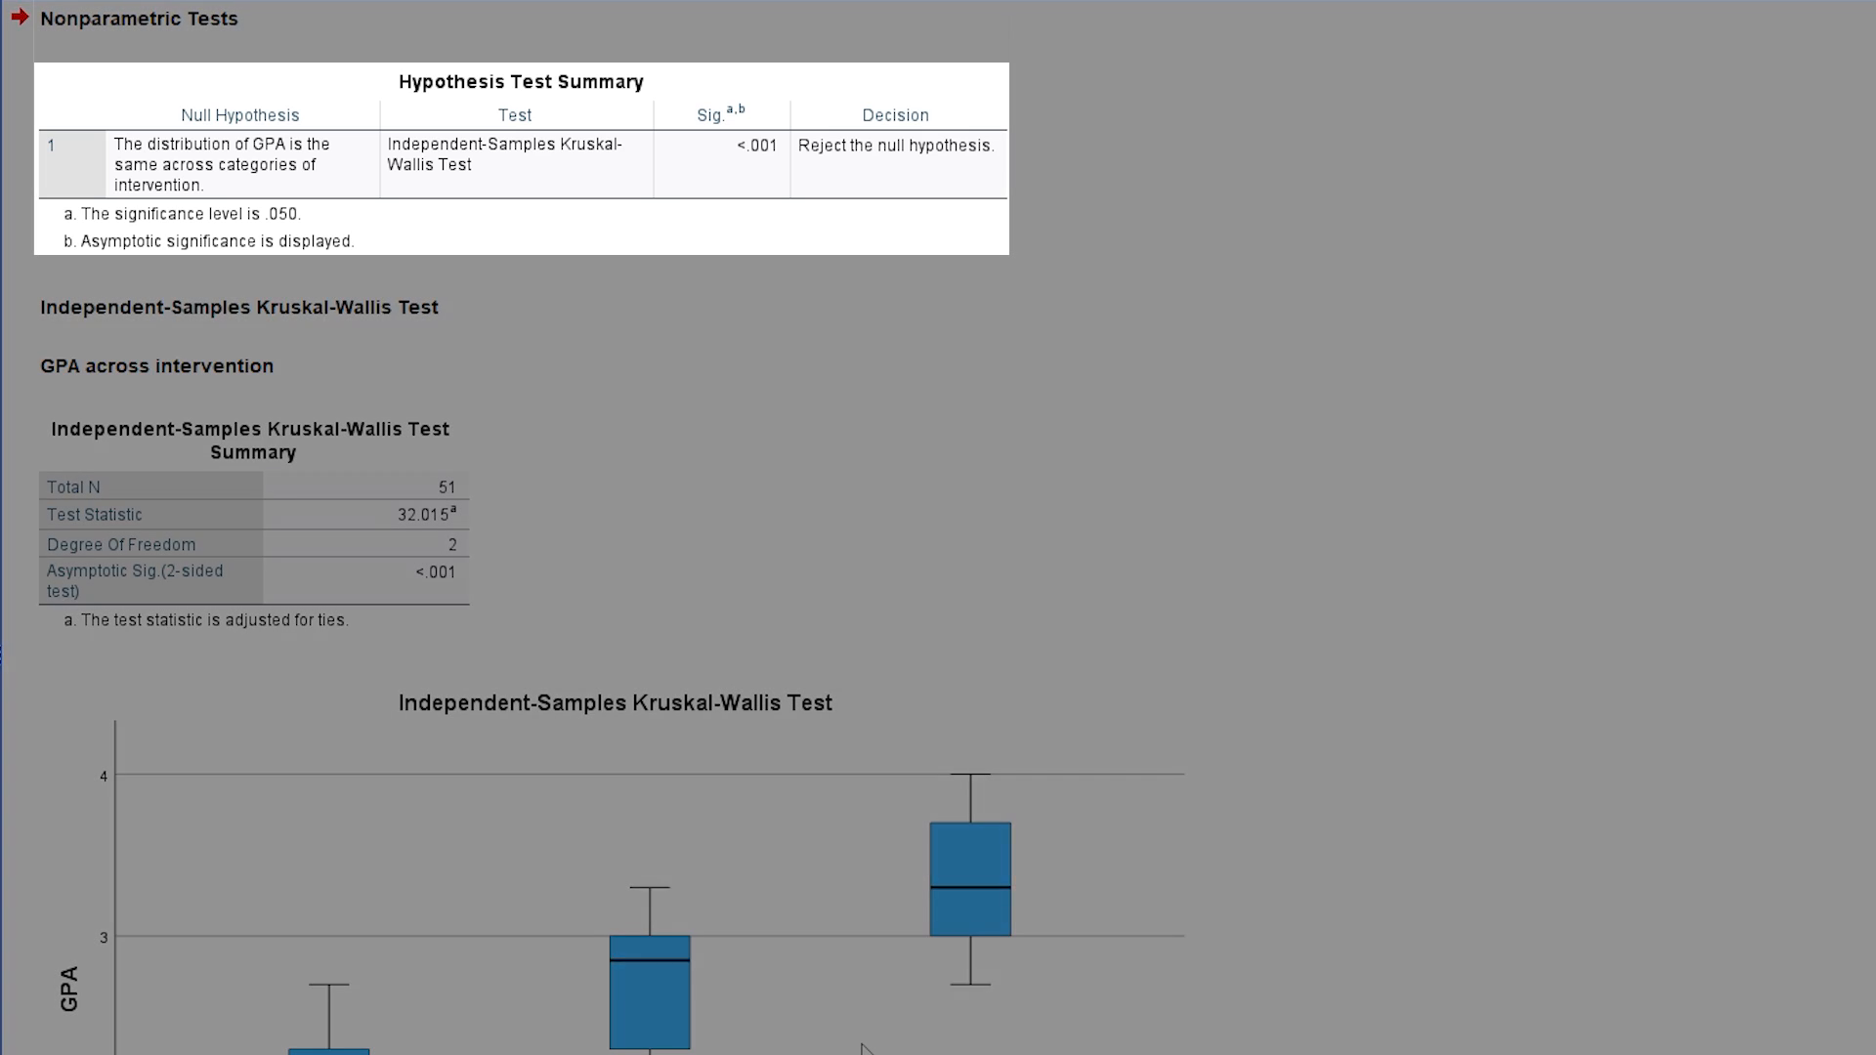
left_click(238, 165)
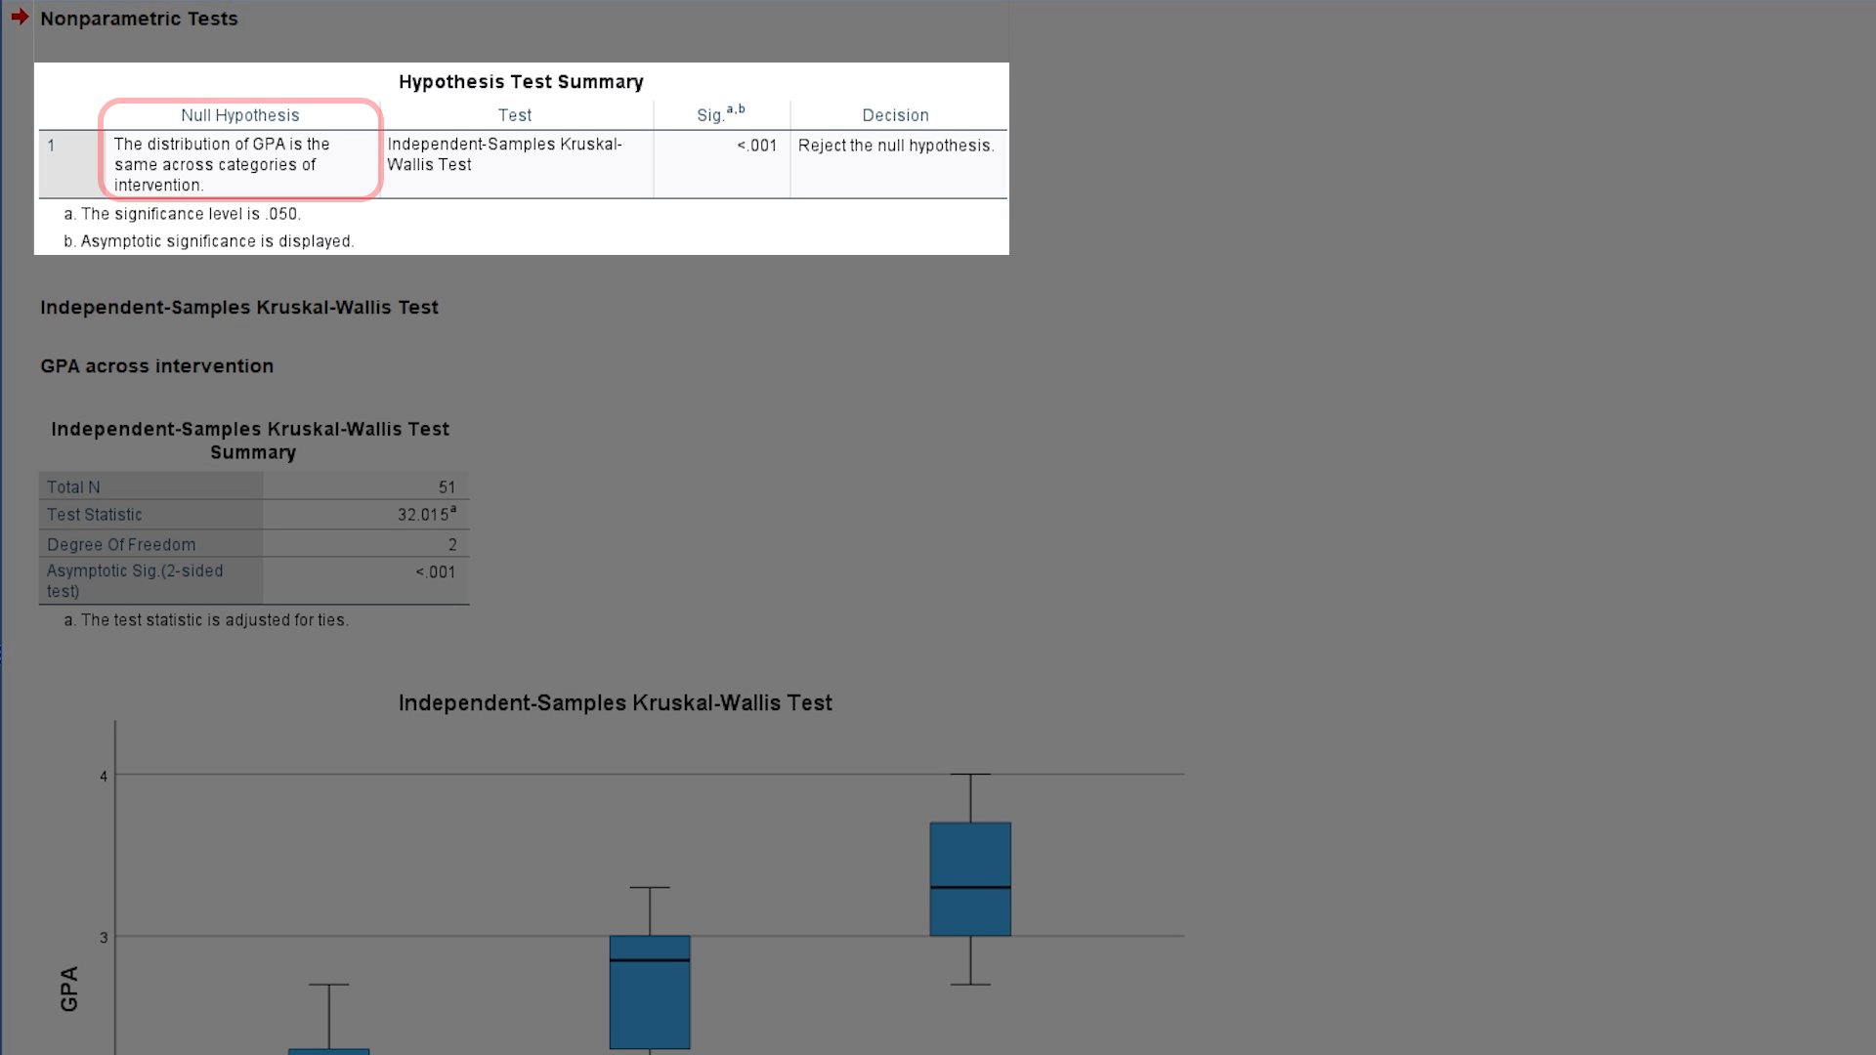